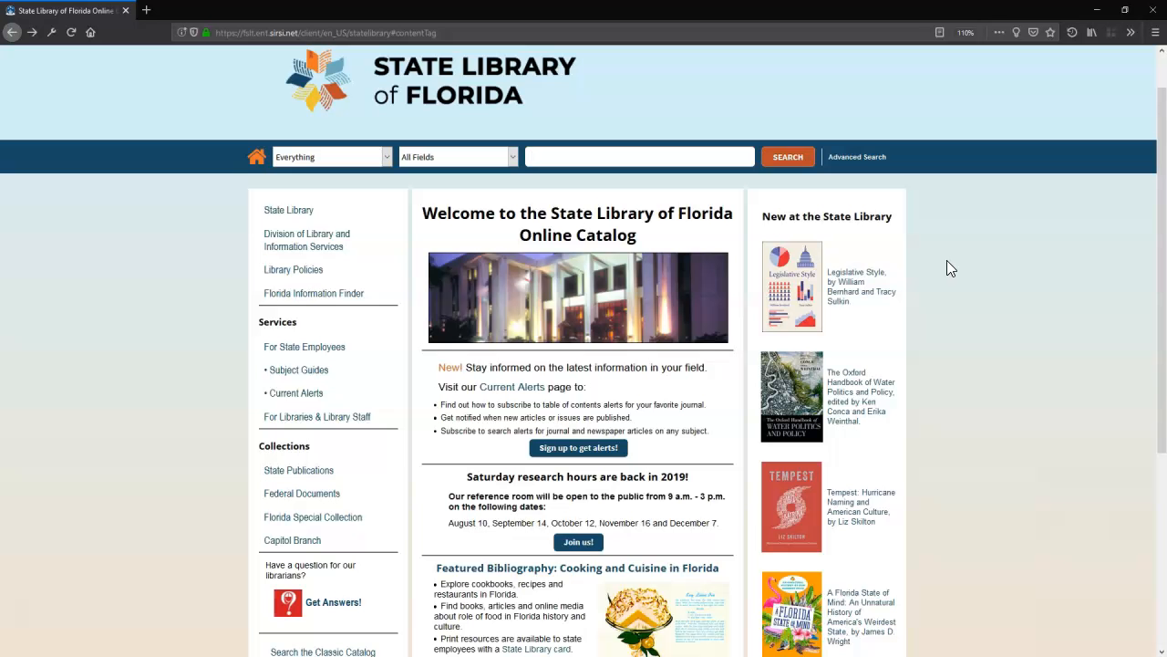
Bring up the Advanced Search form from the catalog welcome page and view its full fields
{"action": "left_click", "coordinate": [638, 157]}
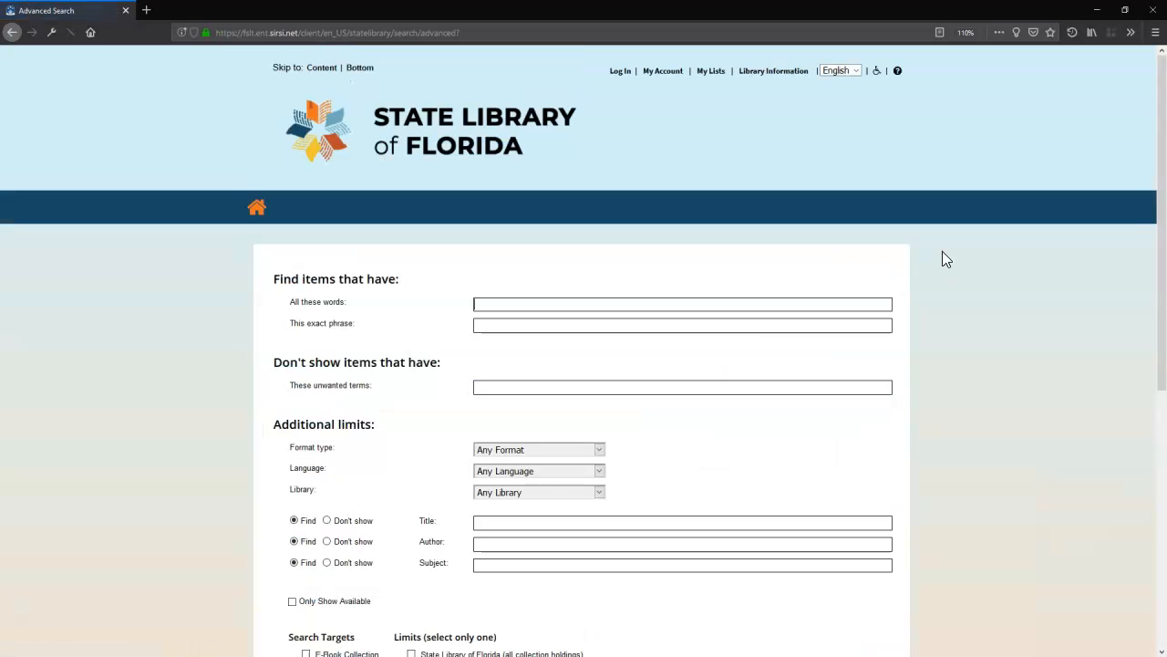
{"action": "scroll", "scroll_direction": "down", "scroll_amount": 3}
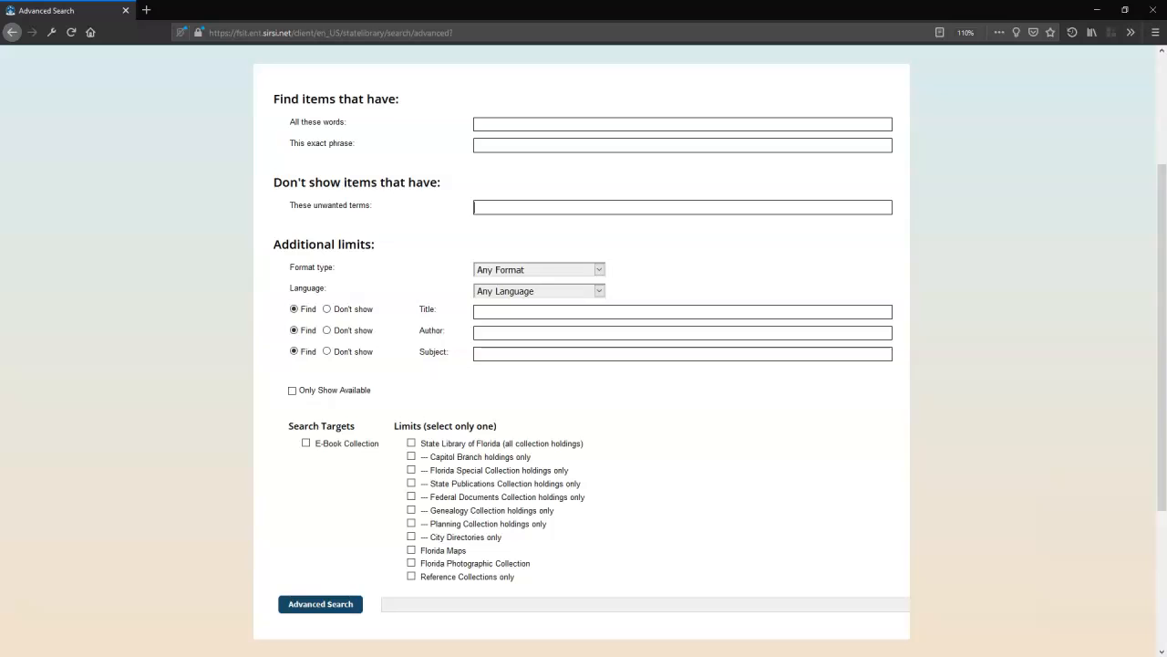
Limit Format type to Books and show the Language choices, still on Any Language
{"action": "left_click", "coordinate": [682, 124]}
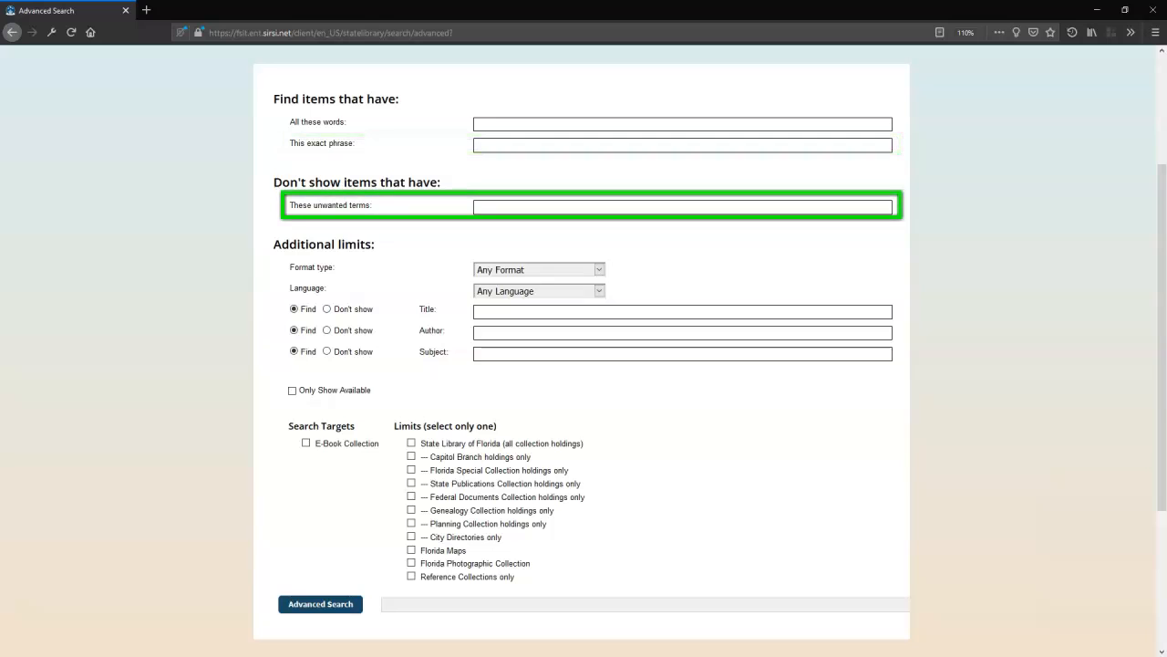
{"action": "mouse_move", "coordinate": [25, 616]}
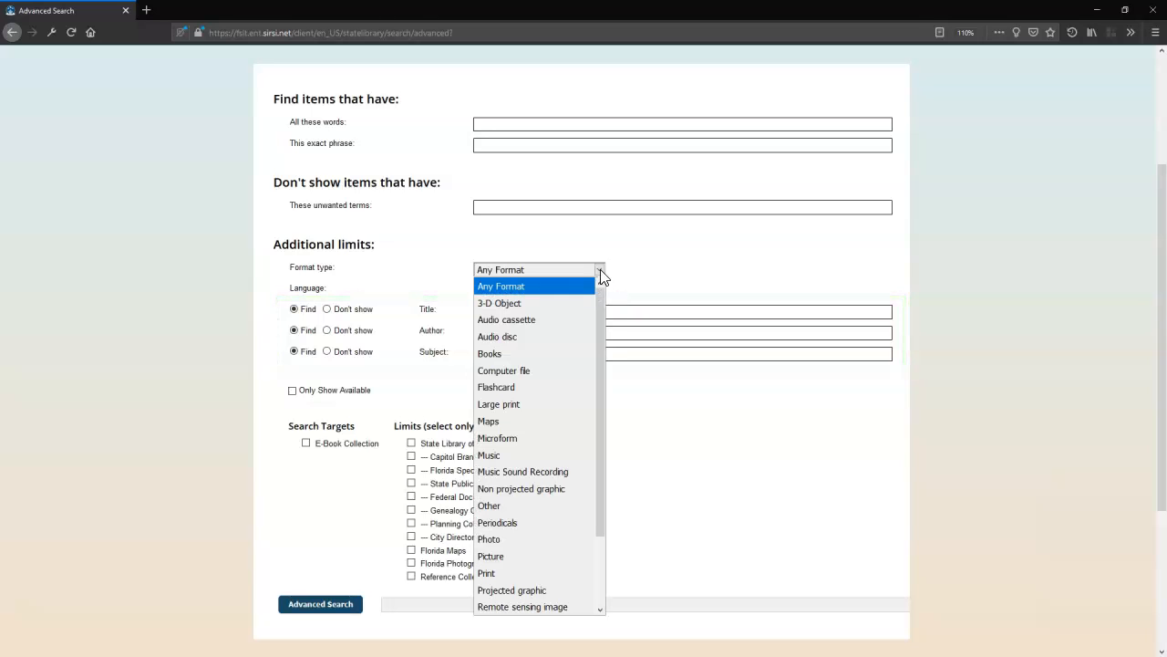
{"action": "scroll", "scroll_direction": "down", "scroll_amount": 3}
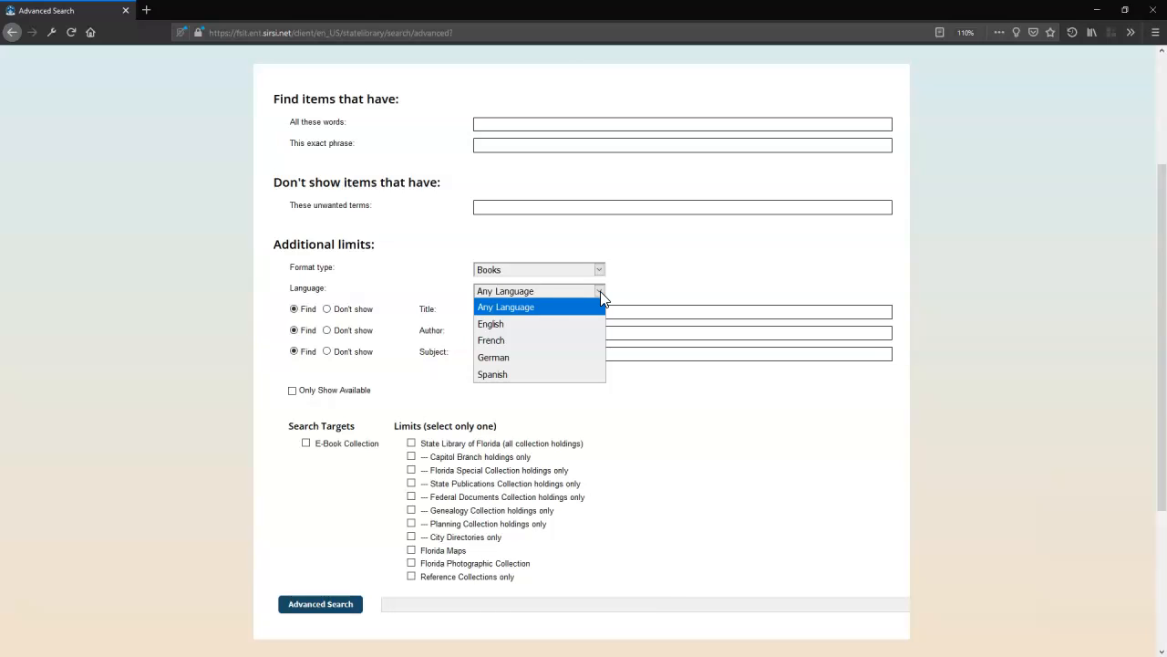
{"action": "mouse_move", "coordinate": [595, 325]}
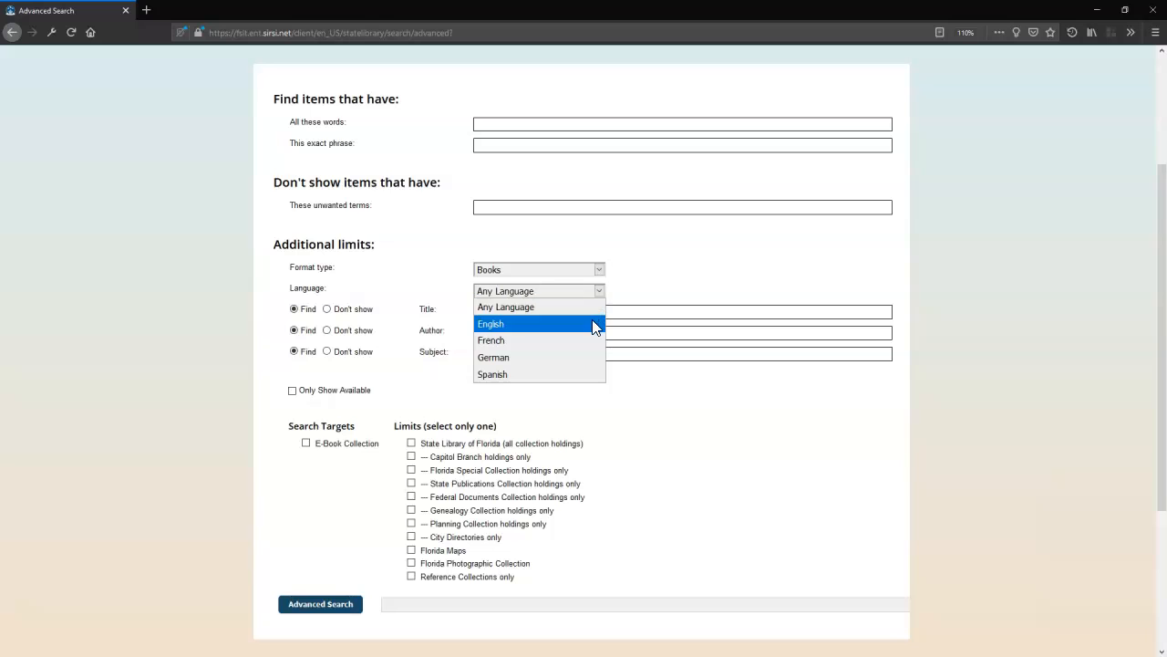
{"action": "mouse_move", "coordinate": [586, 369]}
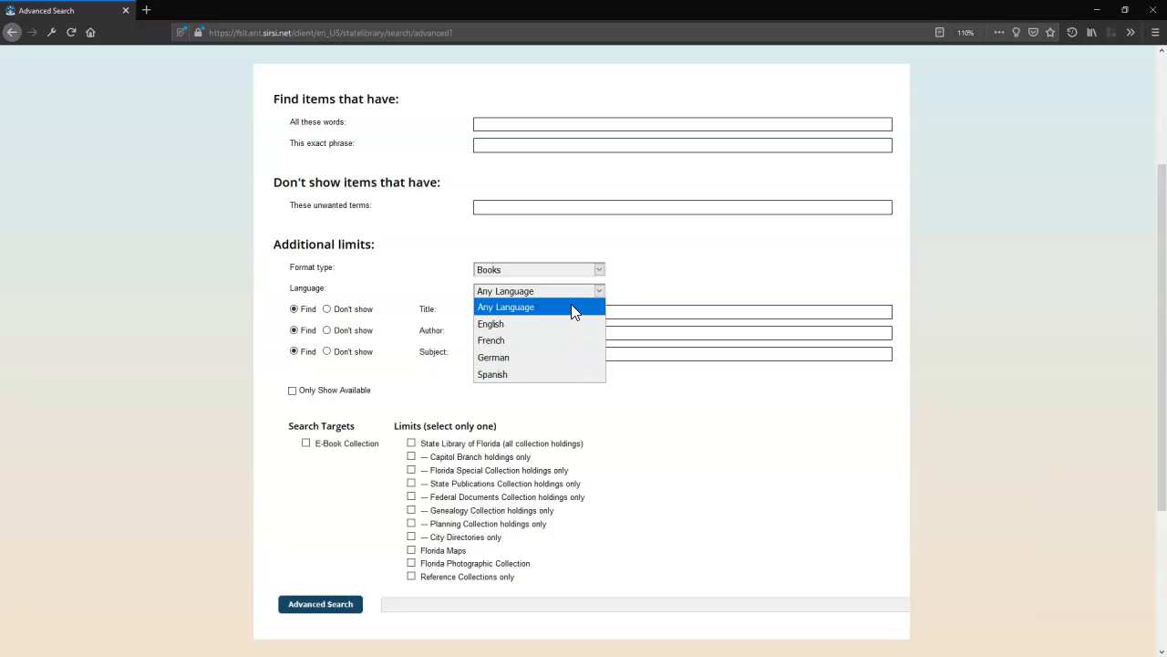
Leave language unchanged, reset format to Any Format, and tick Only Show Available
{"action": "left_click", "coordinate": [505, 306]}
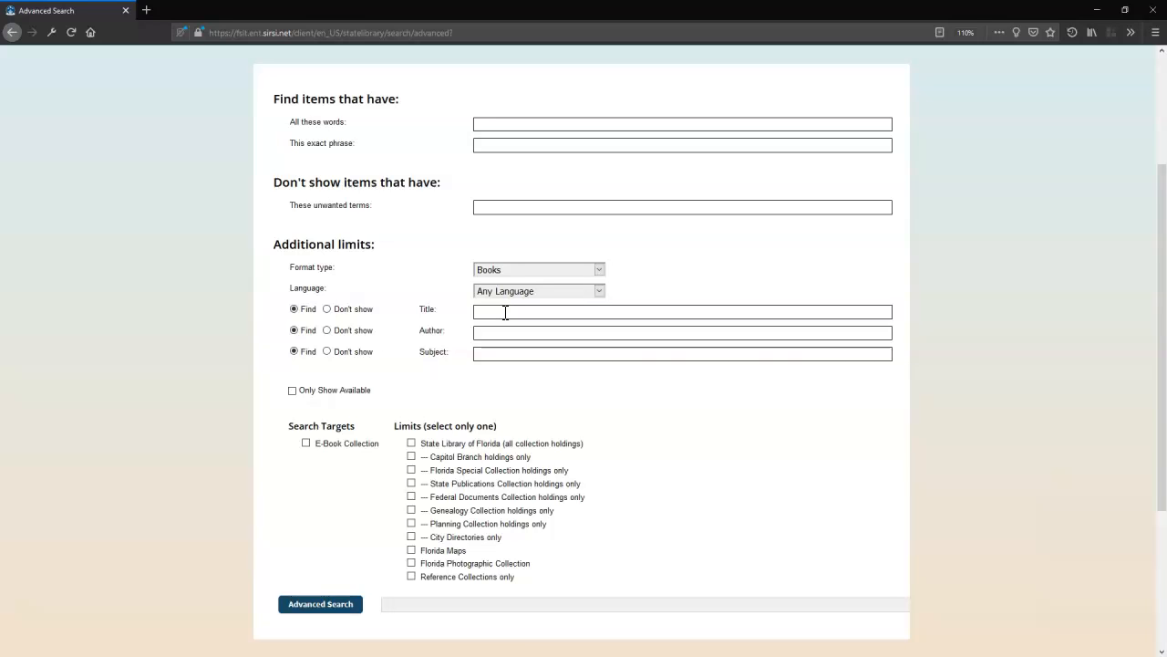
{"action": "mouse_move", "coordinate": [383, 328]}
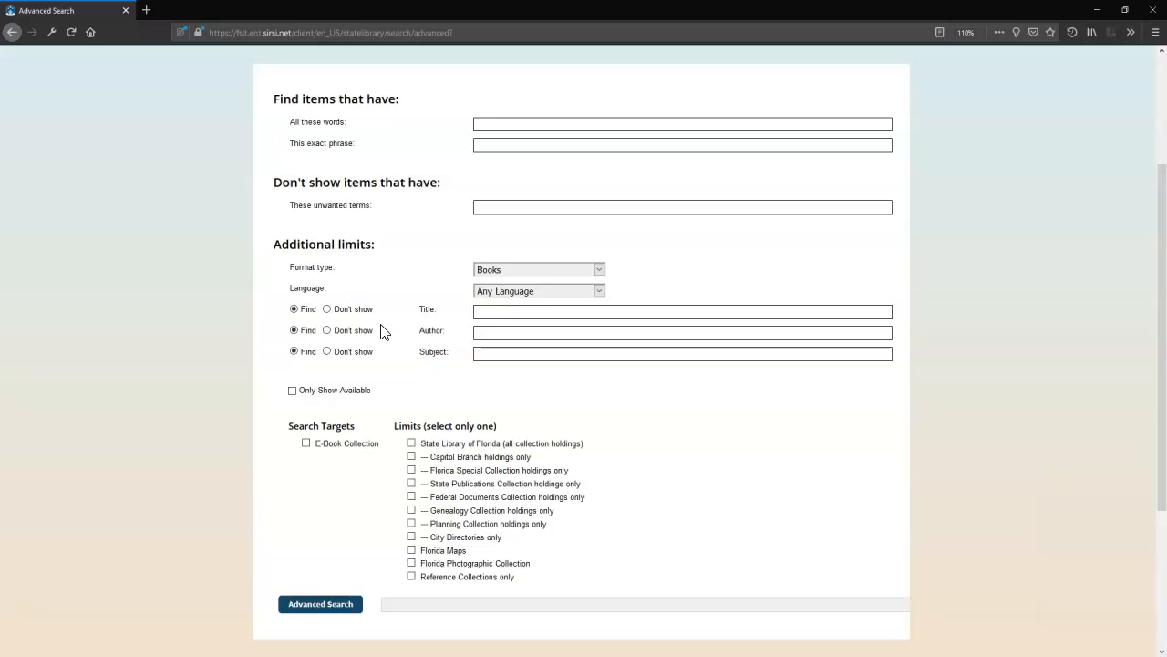
{"action": "mouse_move", "coordinate": [368, 341]}
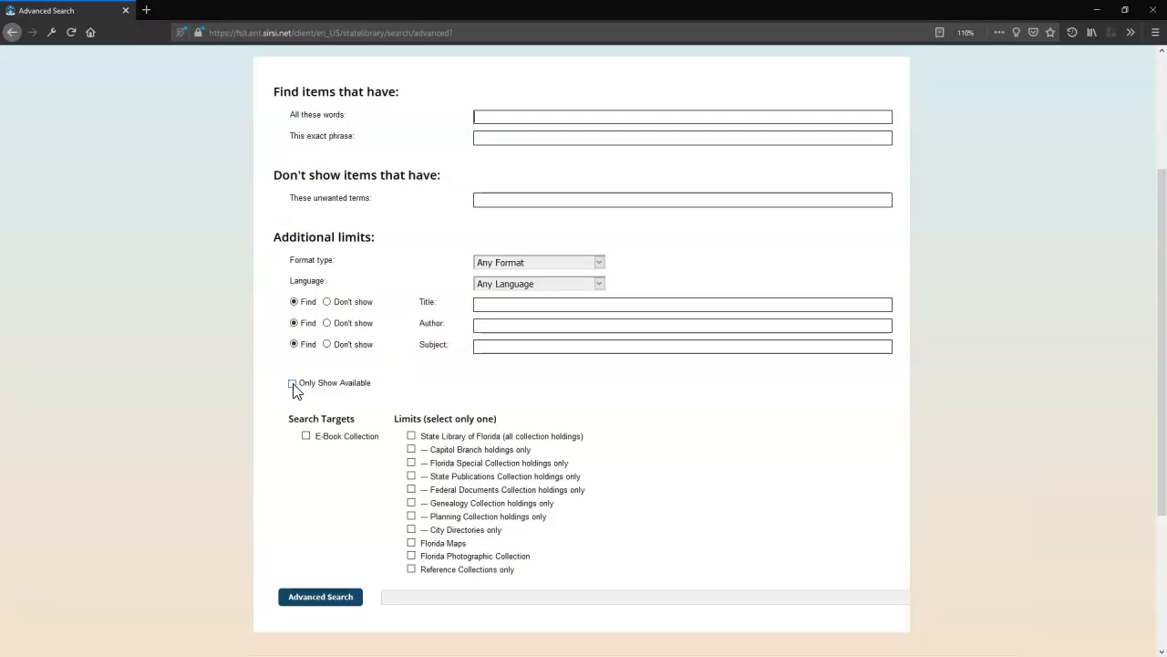
{"action": "left_click", "coordinate": [291, 383]}
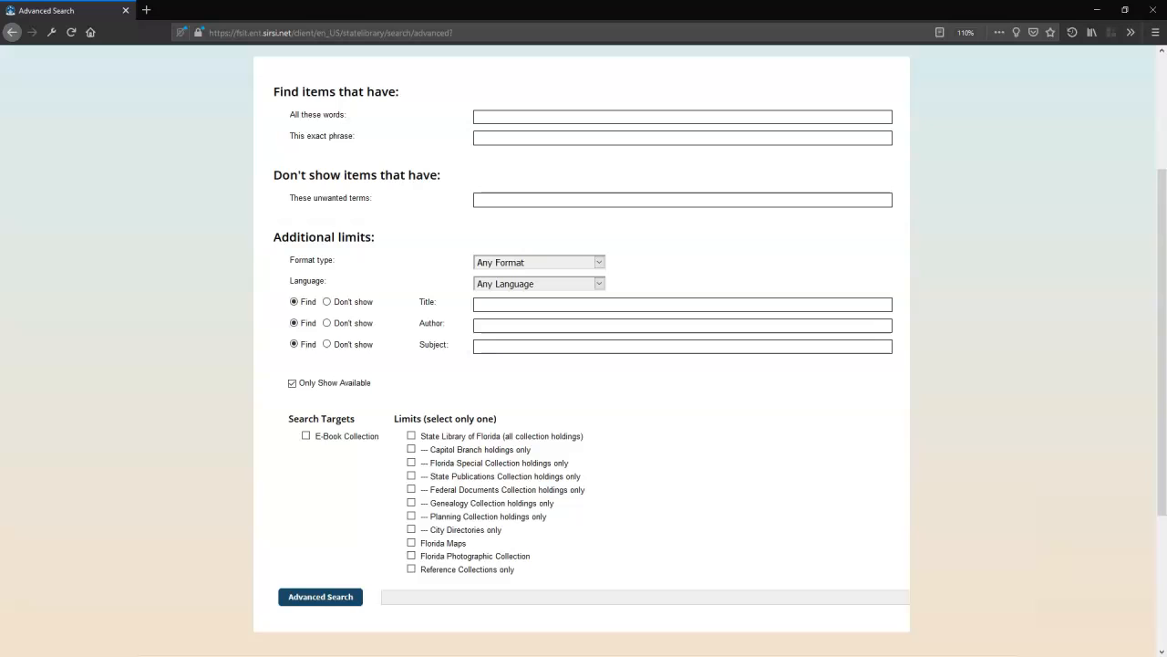
Search everglades excluding tourism, by author 'south florida water management district'
{"action": "type", "text": "everglades"}
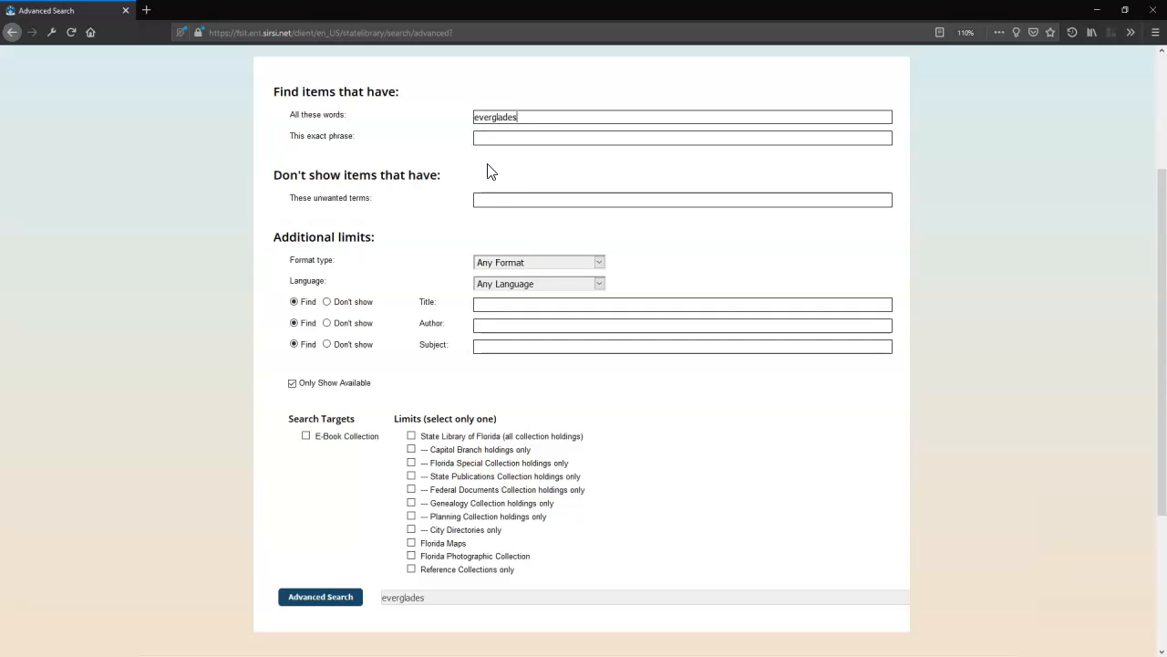
{"action": "mouse_move", "coordinate": [463, 175]}
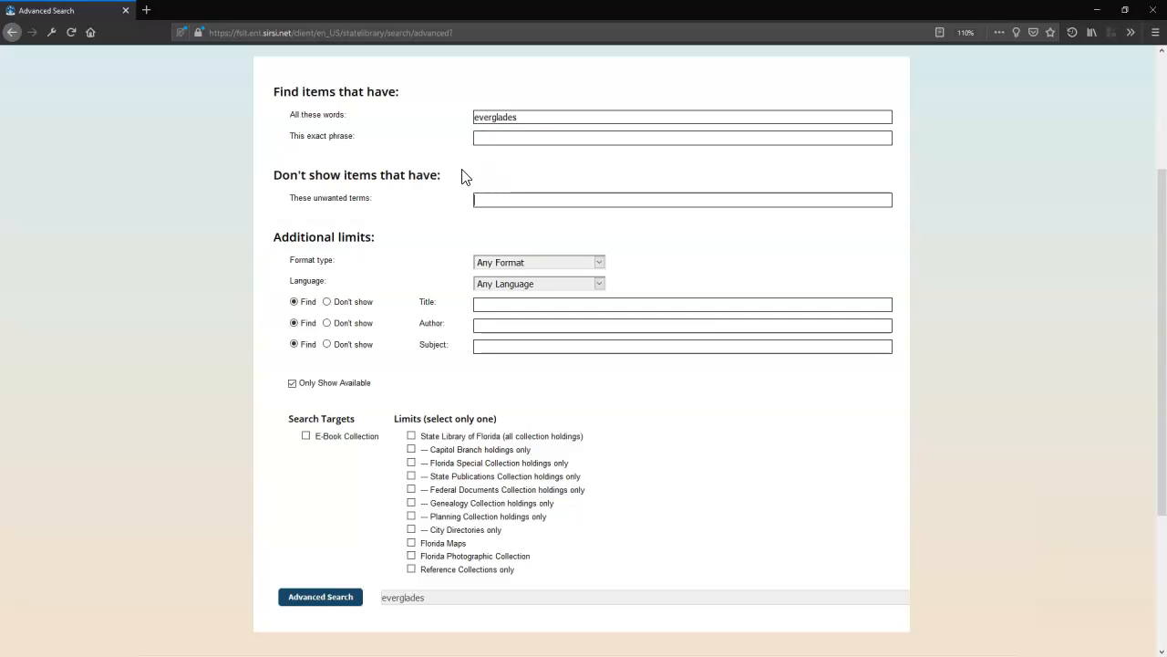
{"action": "type", "text": "toi"}
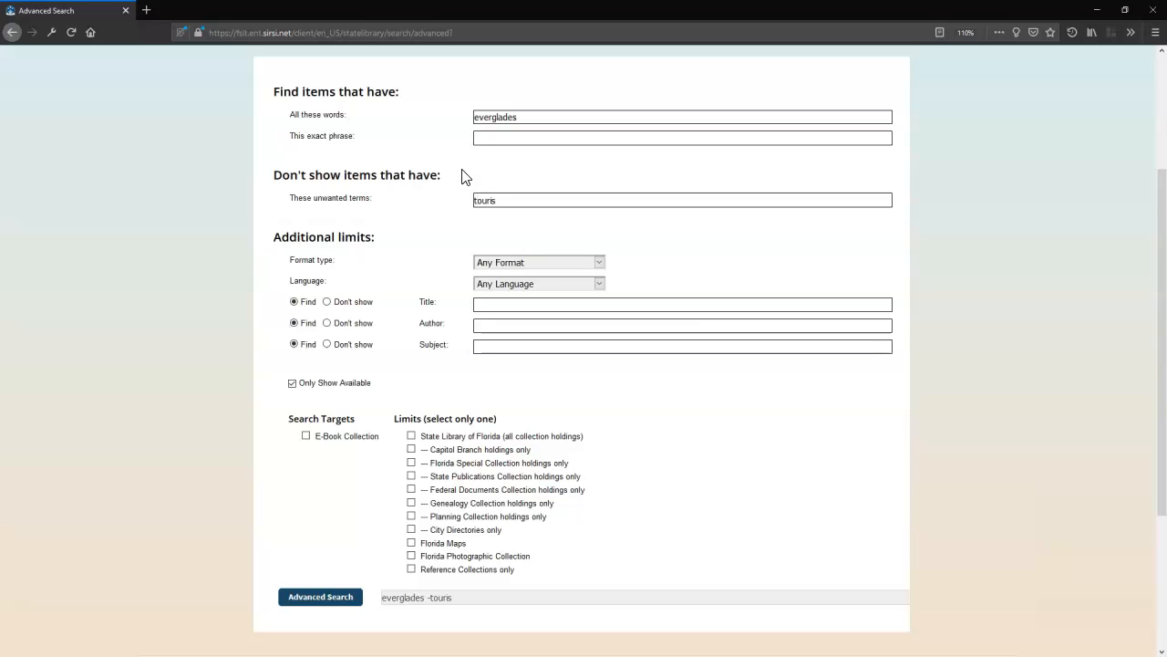
{"action": "type", "text": "m"}
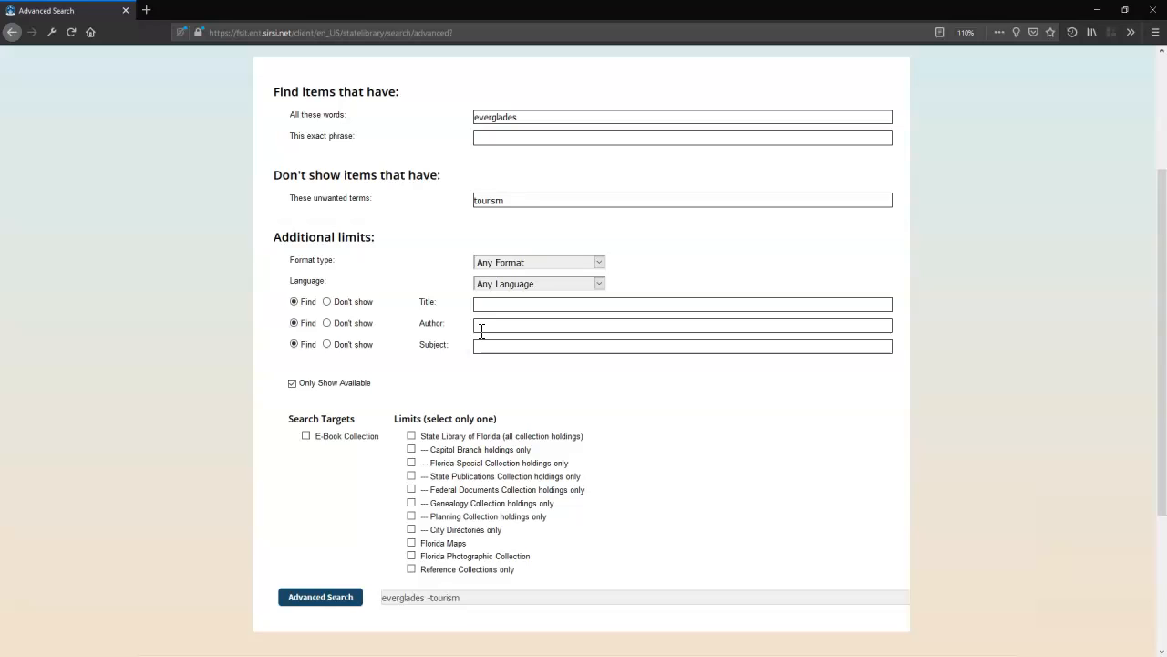
{"action": "type", "text": "\"south florida water management district\""}
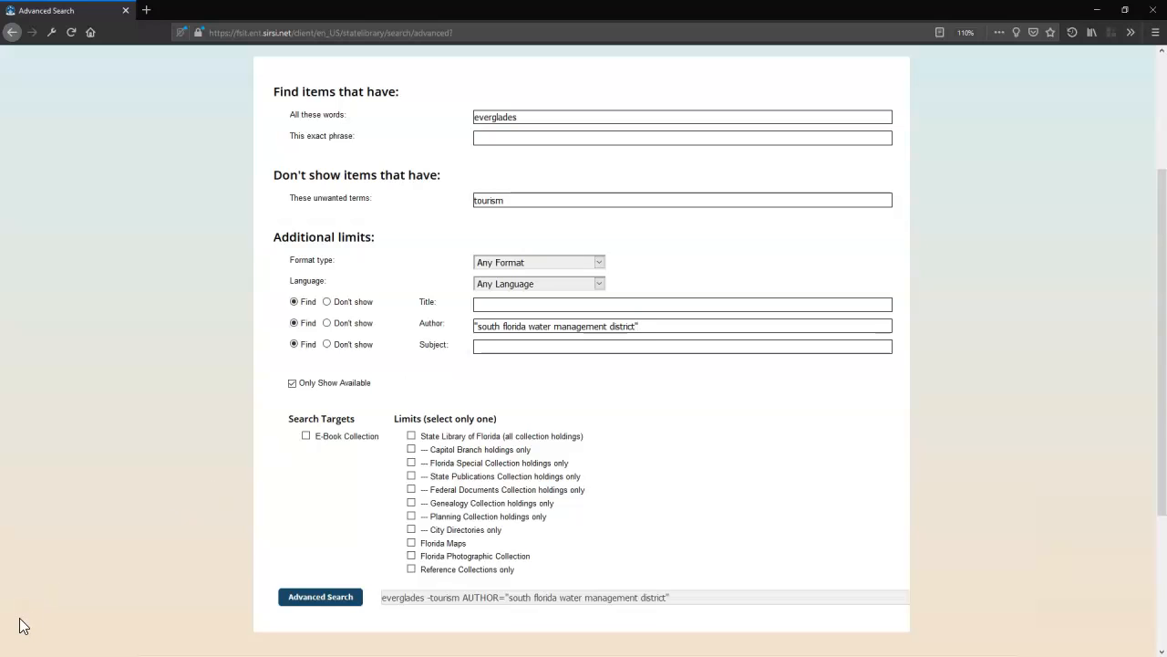
Adjust the limits to State Publications Collection holdings only
{"action": "left_click", "coordinate": [292, 383]}
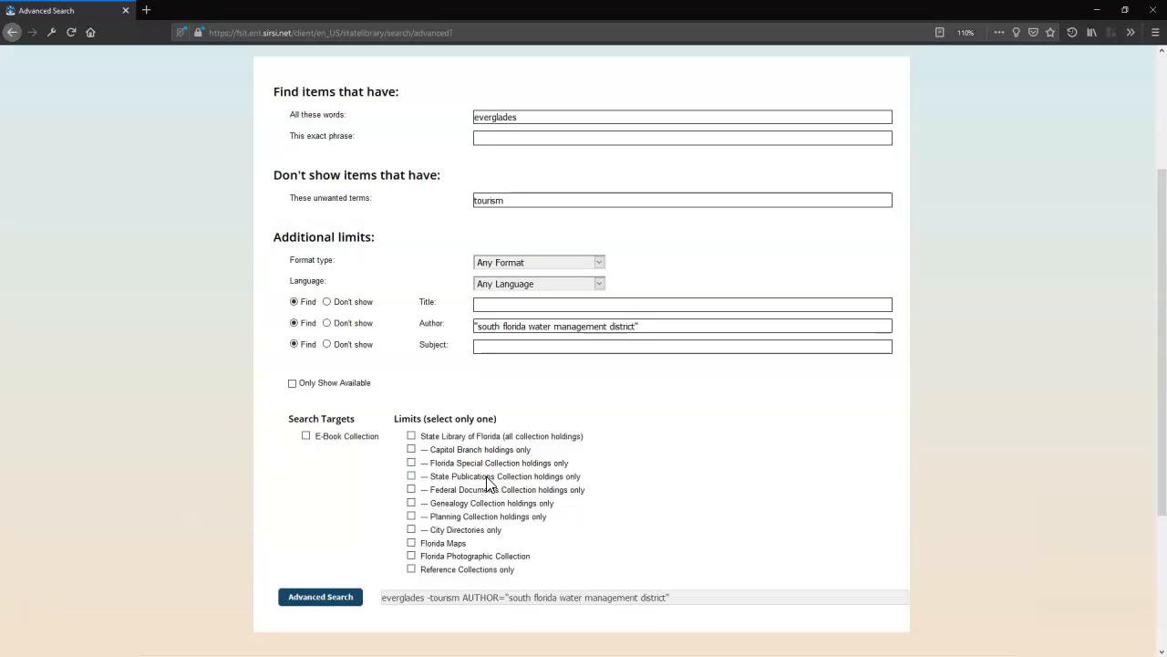
{"action": "left_click", "coordinate": [412, 476]}
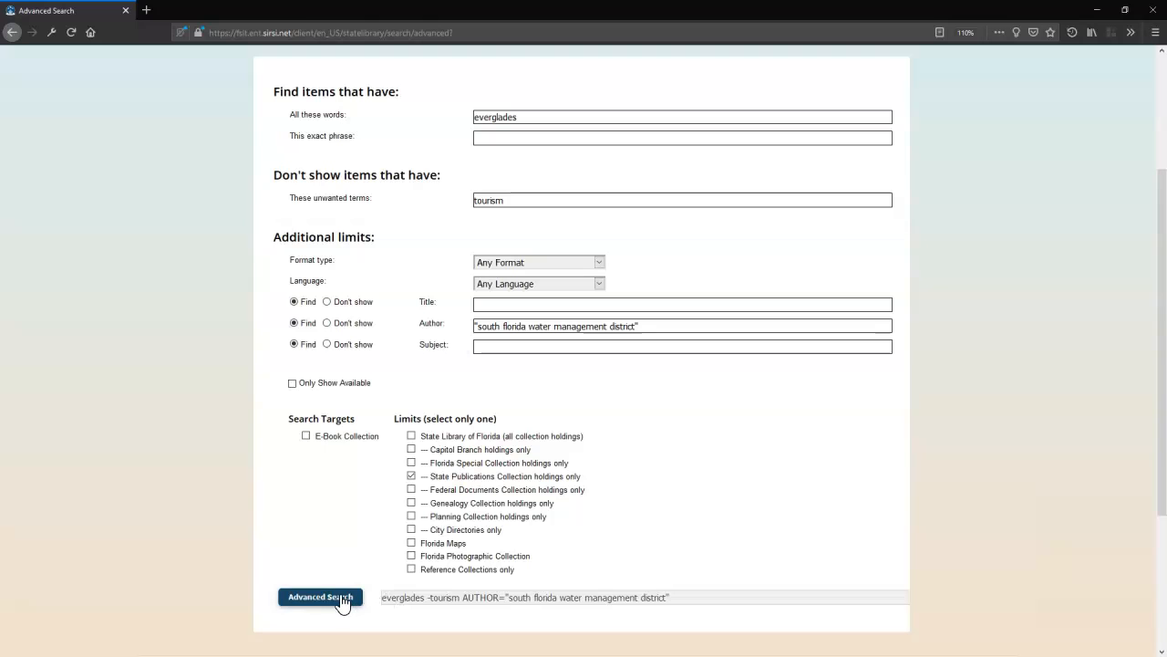
Run the search and look through its 37 results led by Everglades district reports
{"action": "left_click", "coordinate": [321, 598]}
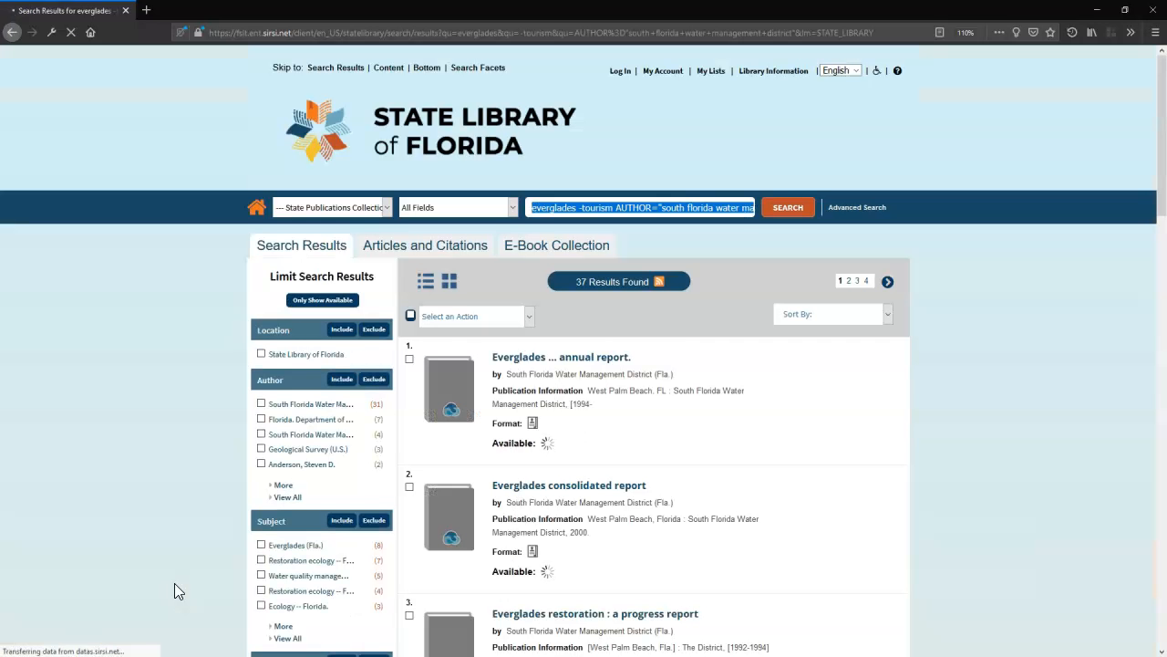
{"action": "scroll", "scroll_direction": "down", "scroll_amount": 3}
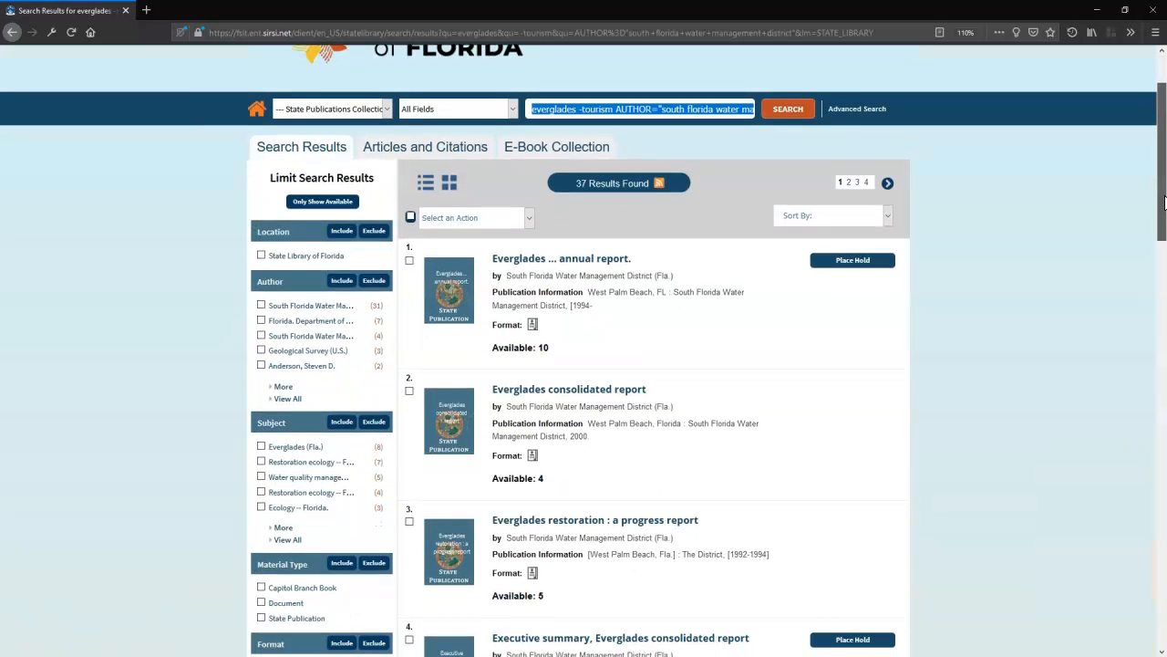
{"action": "scroll", "scroll_direction": "down", "scroll_amount": 3}
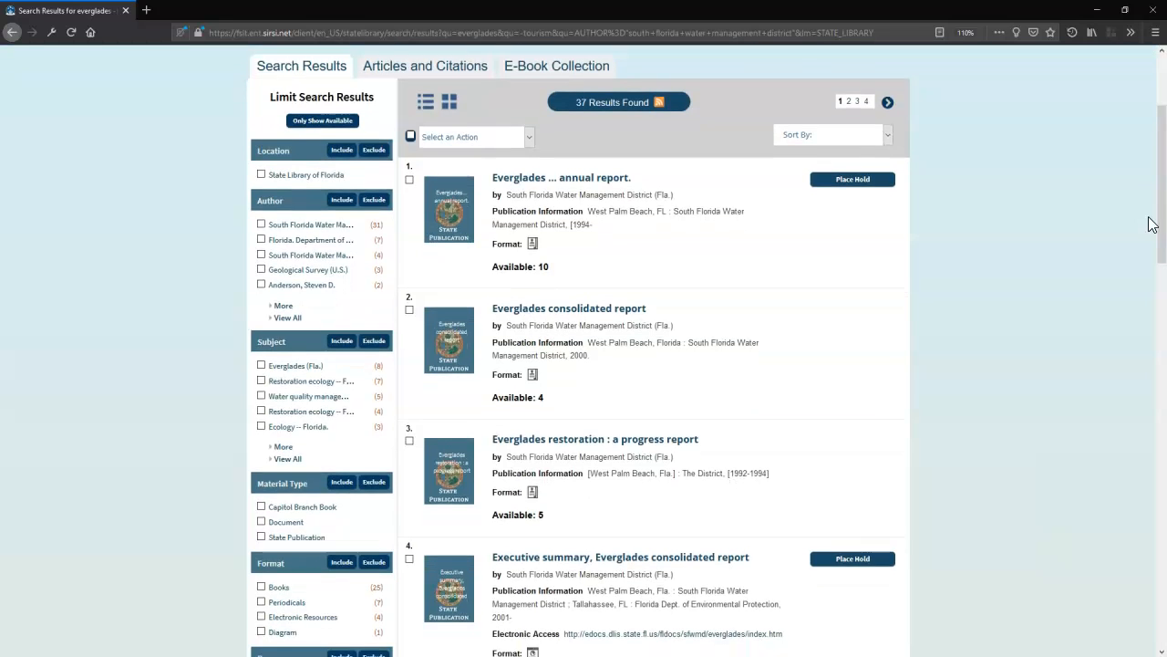
{"action": "mouse_move", "coordinate": [1080, 217]}
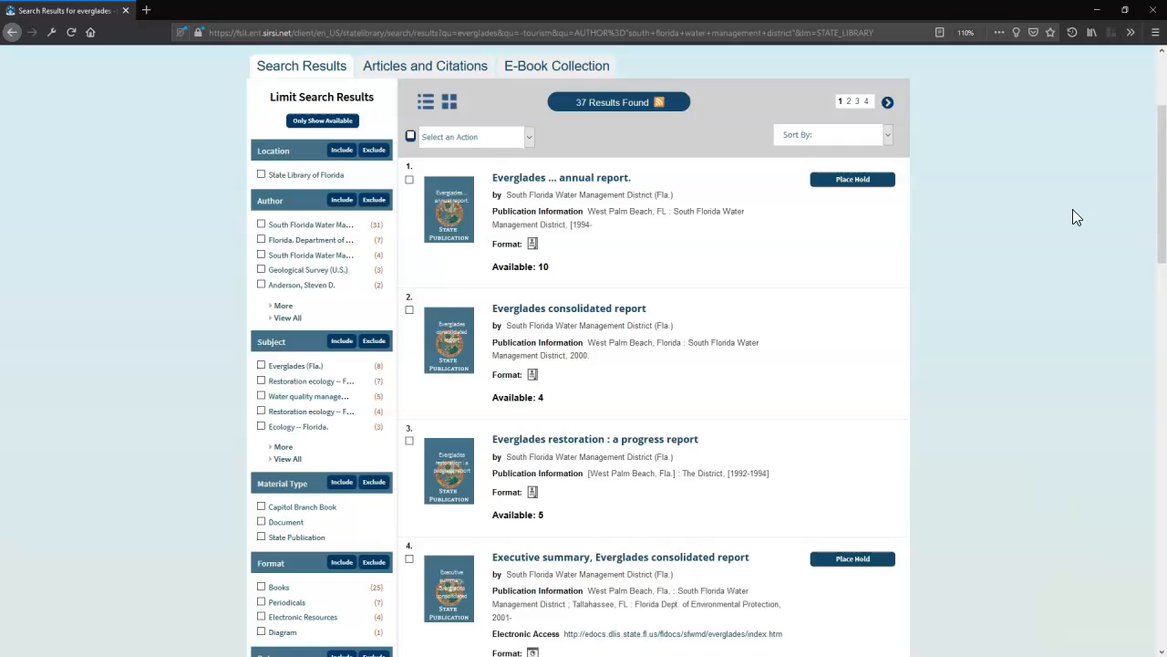
{"action": "mouse_move", "coordinate": [1064, 207]}
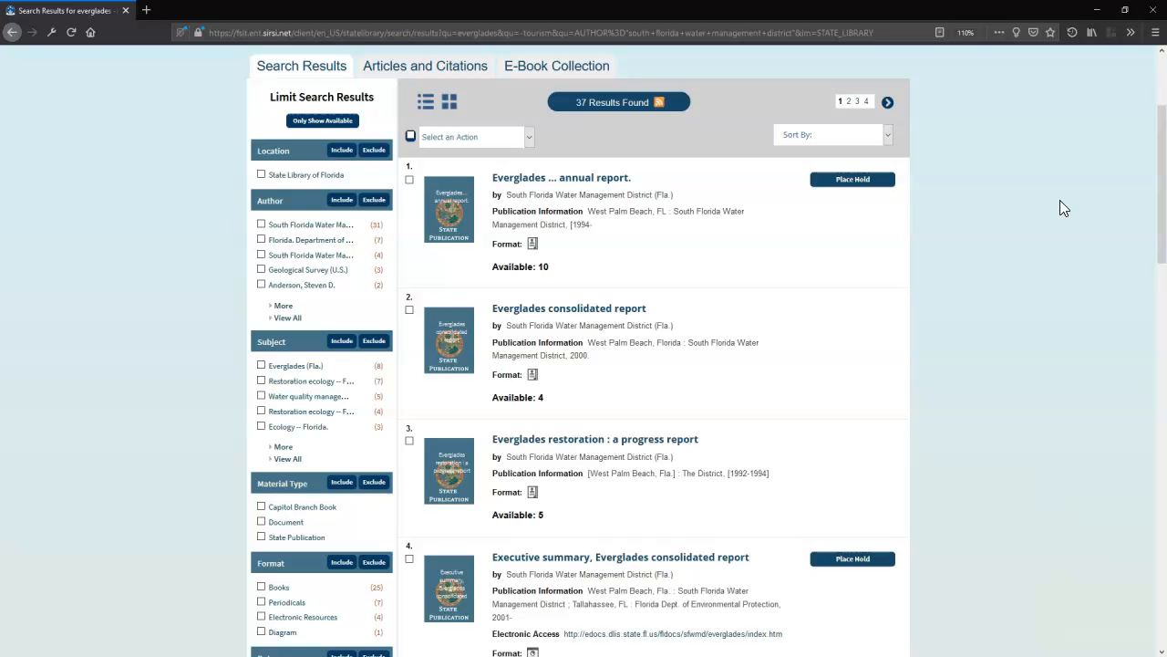
{"action": "scroll", "scroll_direction": "up", "scroll_amount": 3}
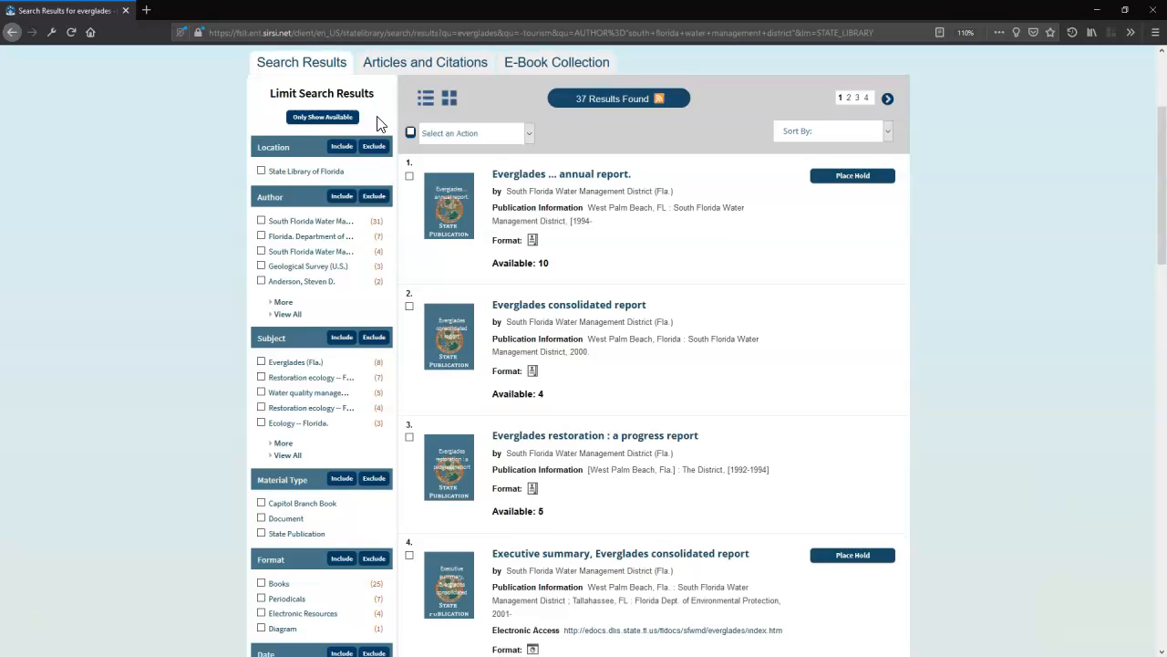
Narrow the results to available items only, leaving 13, and browse them
{"action": "left_click", "coordinate": [321, 117]}
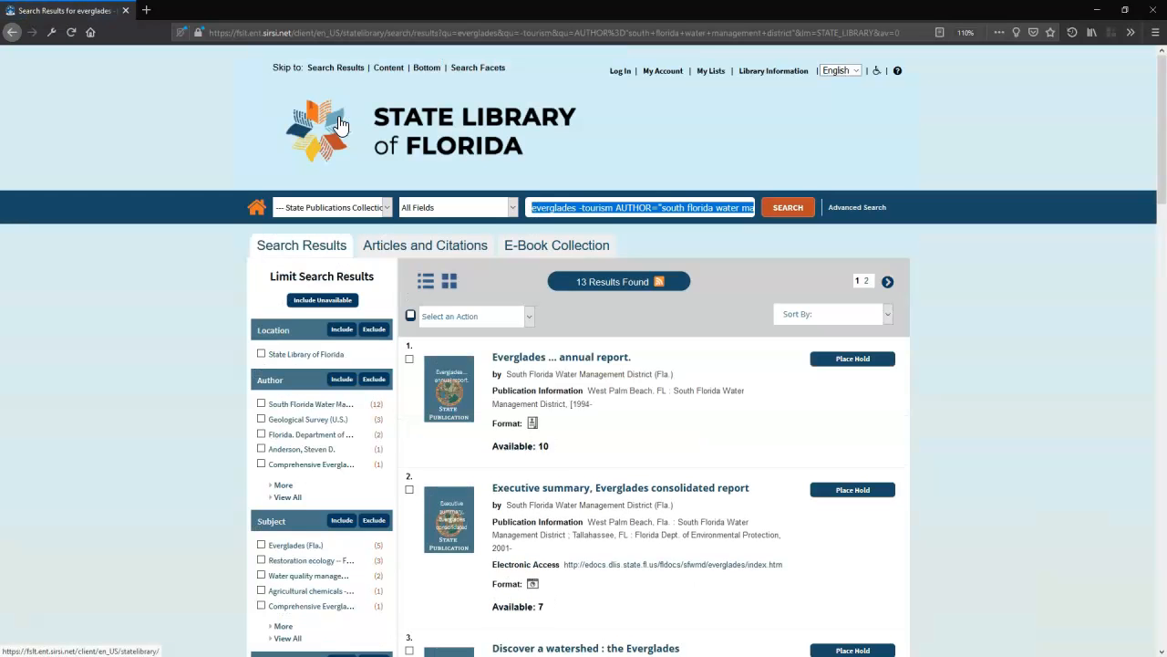
{"action": "scroll", "scroll_direction": "down", "scroll_amount": 3}
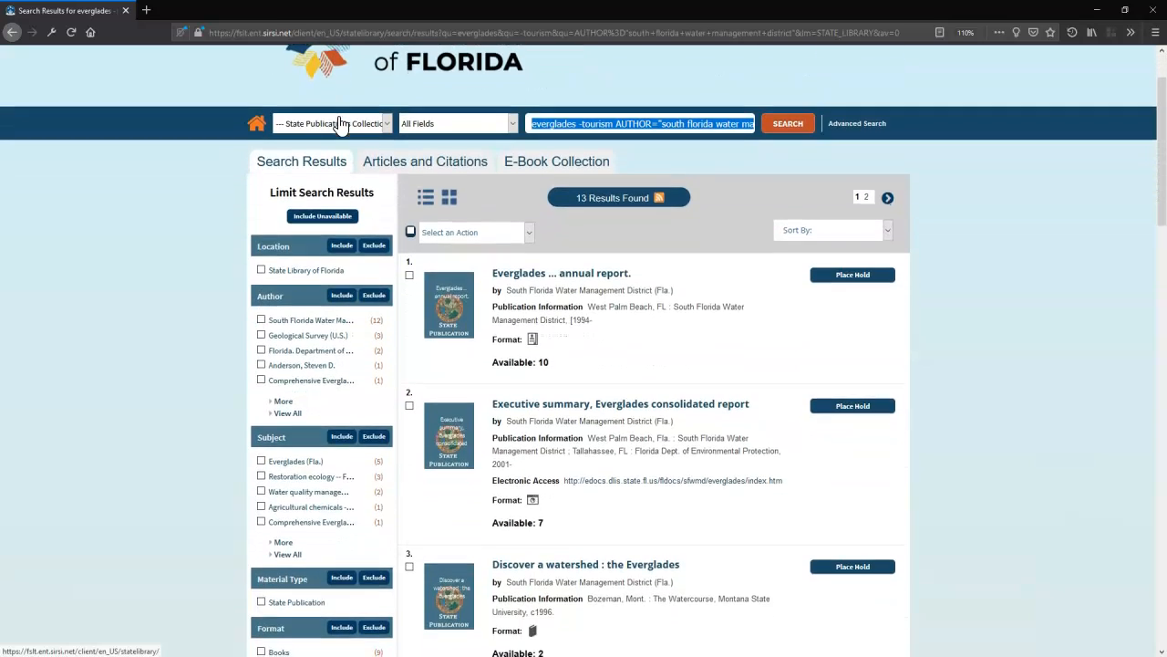
{"action": "scroll", "scroll_direction": "down", "scroll_amount": 3}
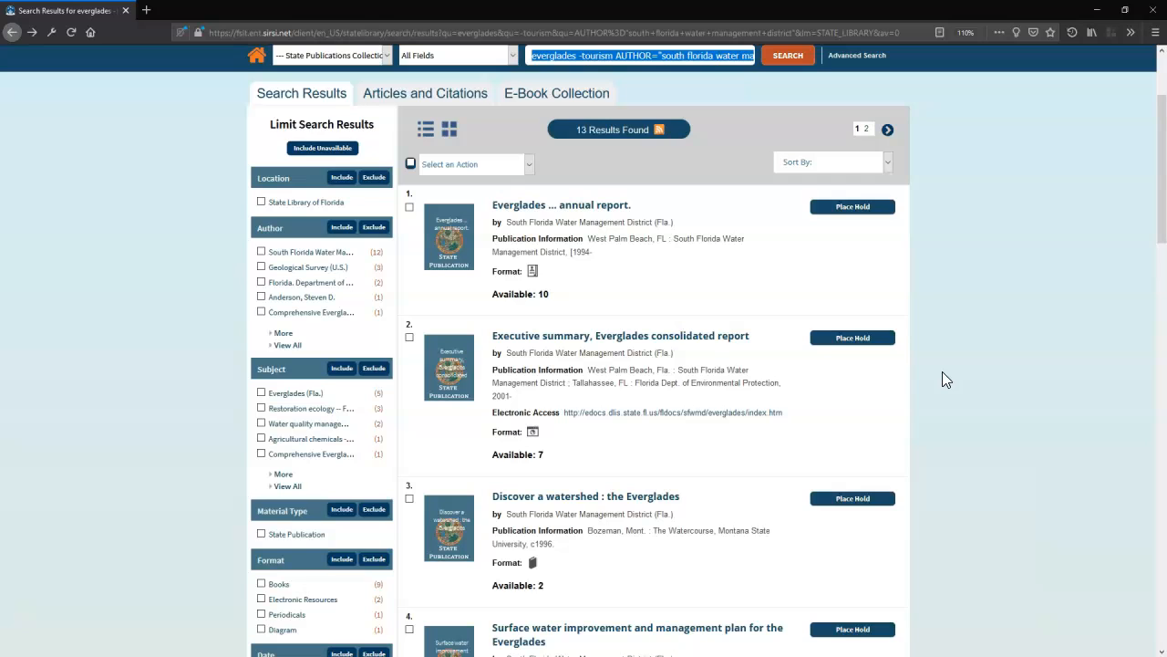
{"action": "mouse_move", "coordinate": [751, 355]}
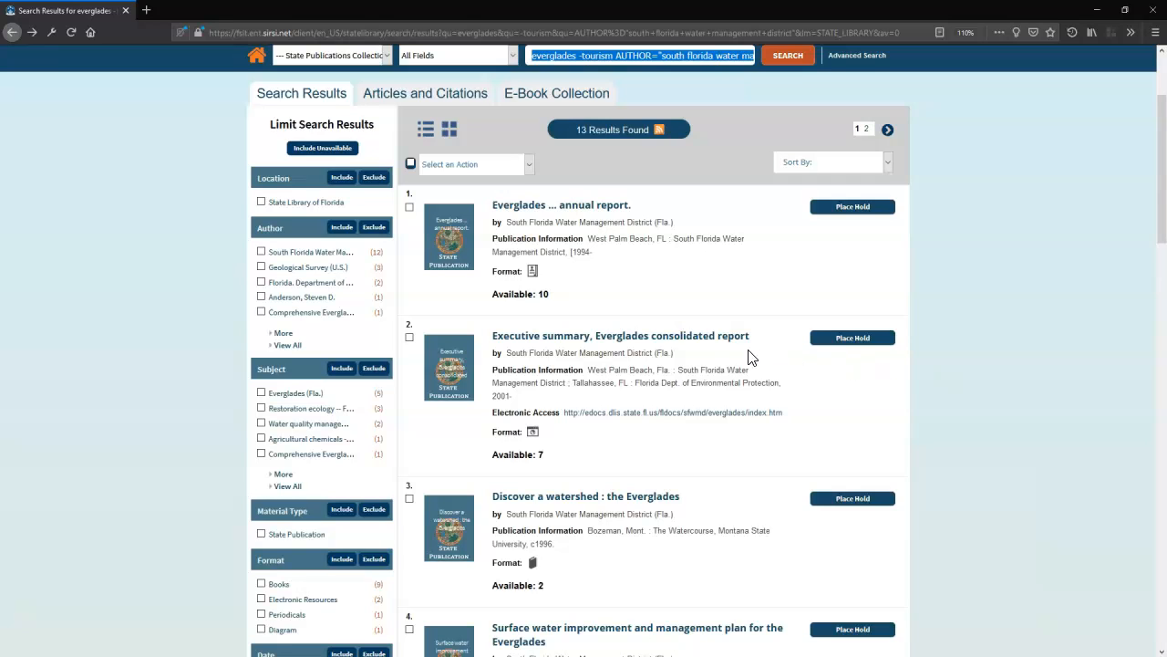
View the Executive summary, Everglades consolidated report record's availability and holdings details
{"action": "left_click", "coordinate": [602, 336]}
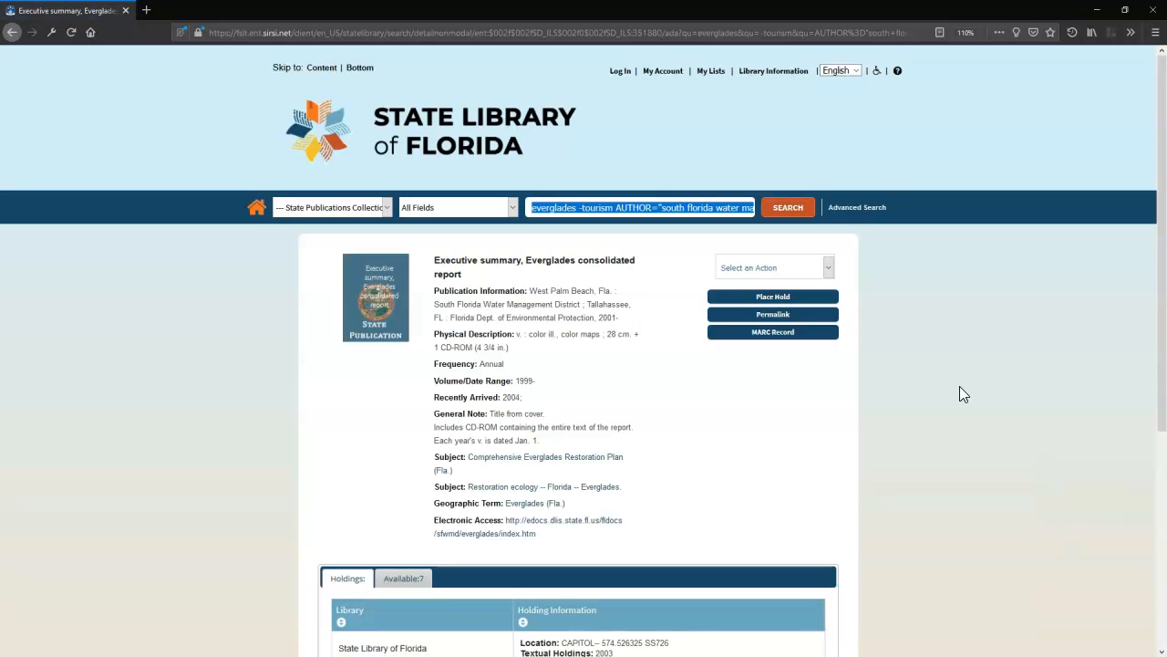
{"action": "scroll", "scroll_direction": "down", "scroll_amount": 3}
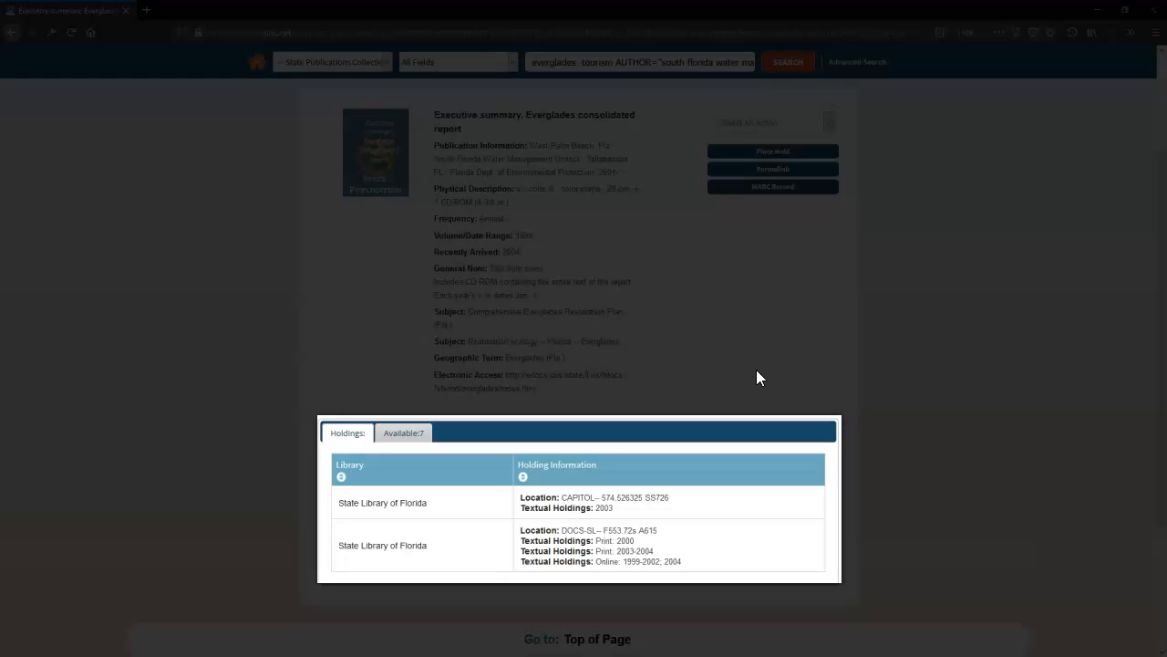
{"action": "left_click", "coordinate": [403, 433]}
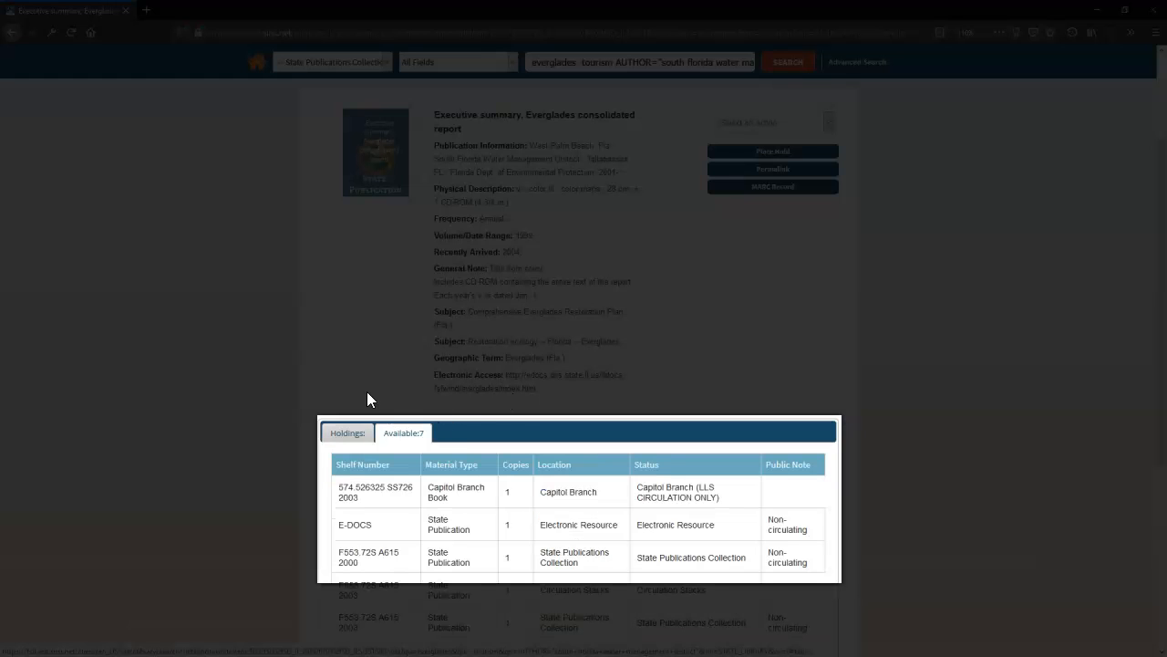
{"action": "mouse_move", "coordinate": [357, 405]}
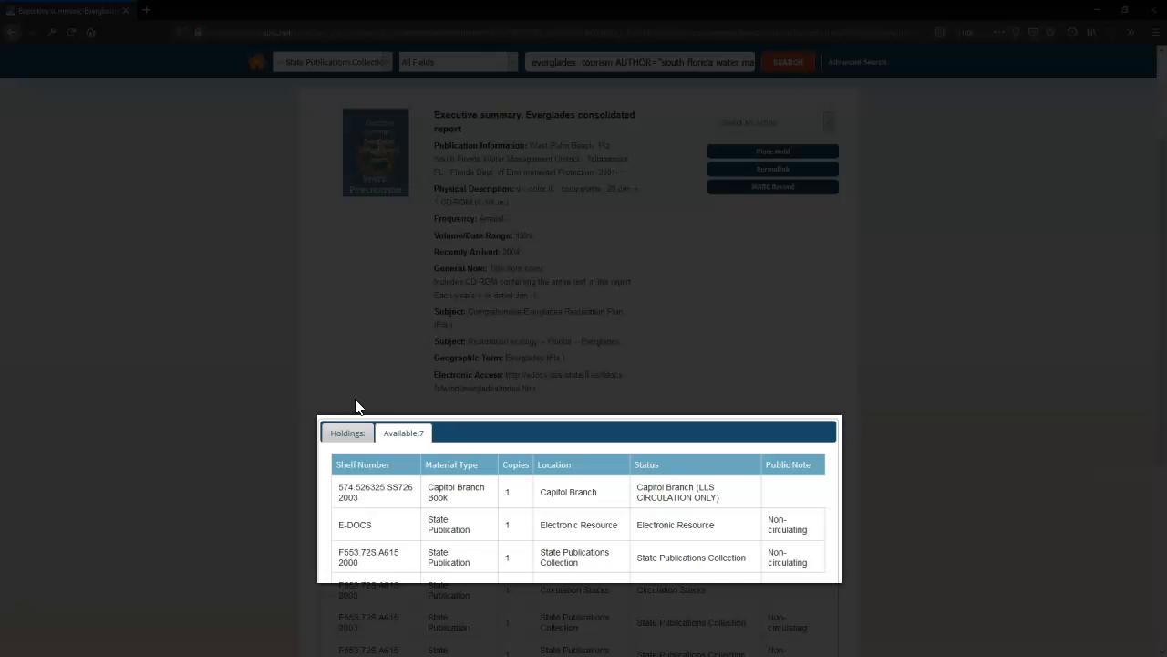
{"action": "left_click", "coordinate": [347, 432]}
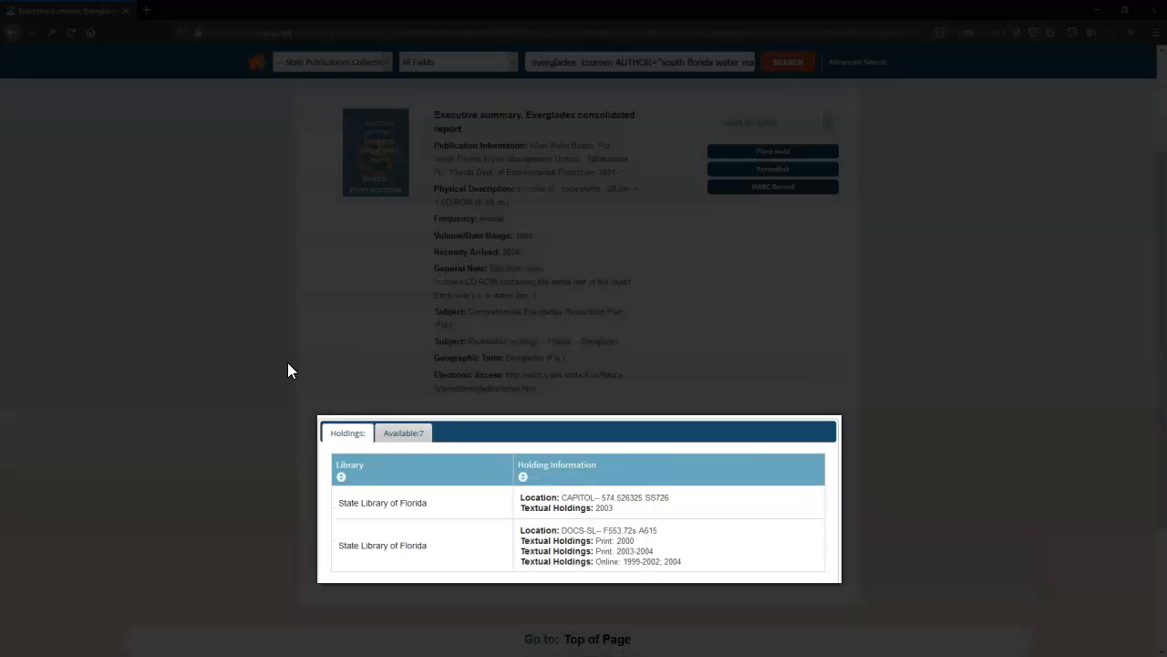